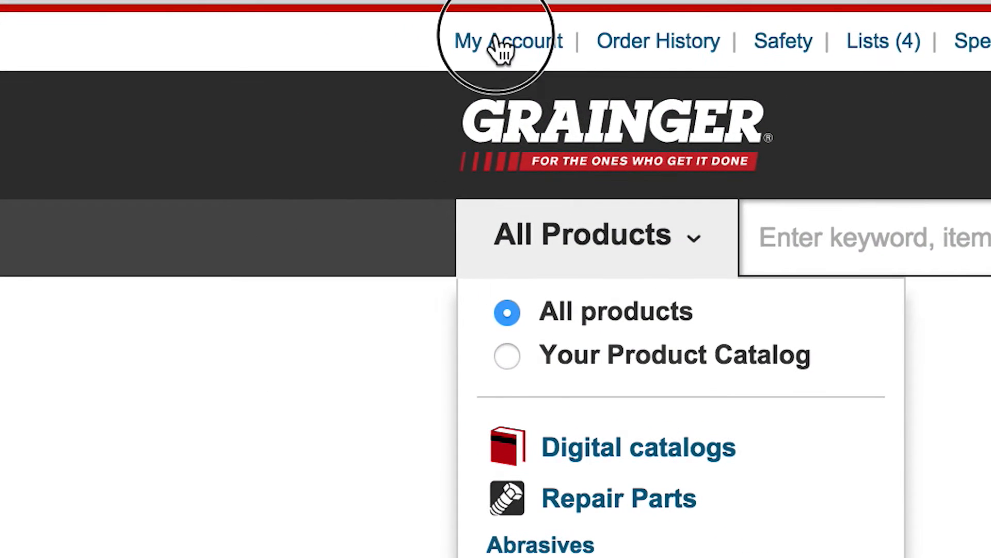
Go to the My Account page showing account settings, administration, and contact, payment and shipping details
{"action": "left_click", "coordinate": [508, 40]}
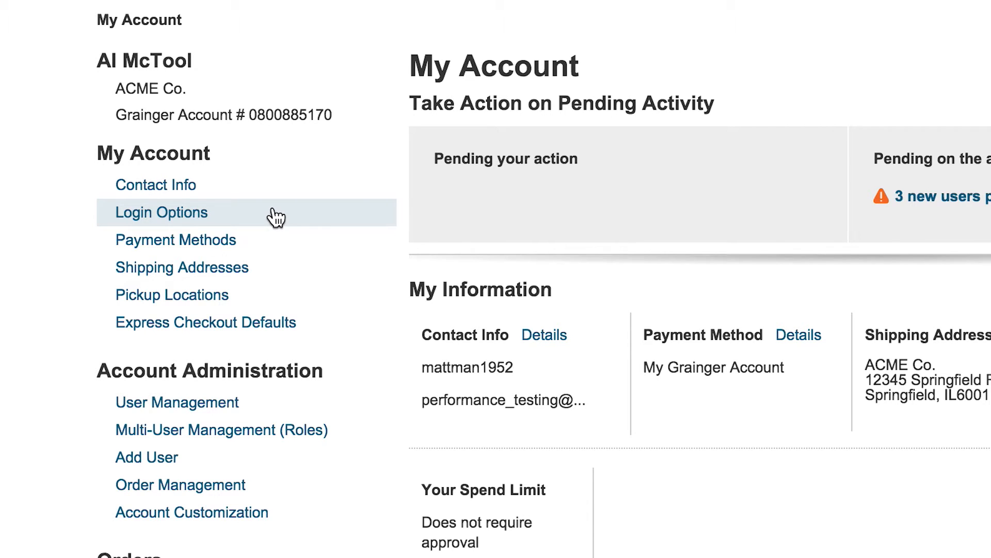
{"action": "mouse_move", "coordinate": [301, 234]}
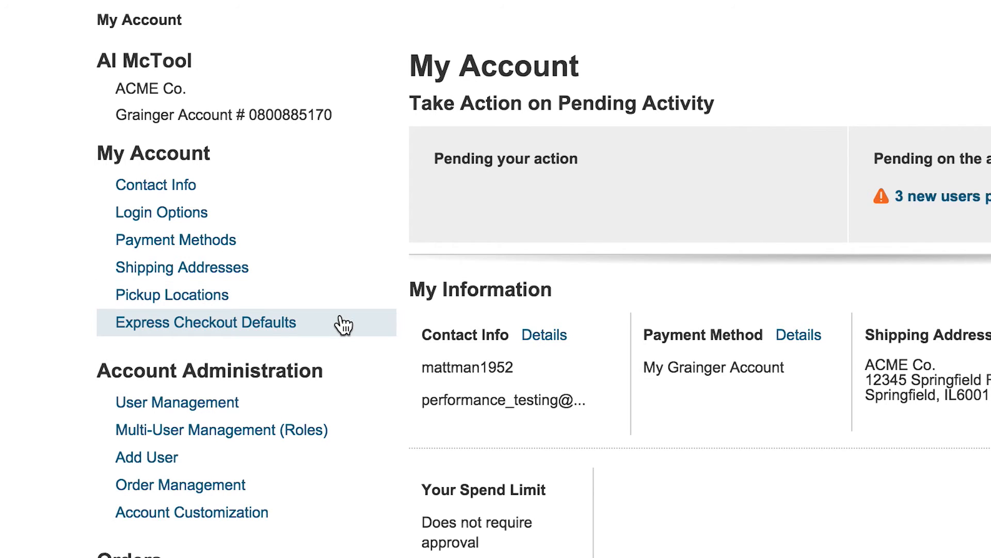
{"action": "scroll", "scroll_direction": "down", "scroll_amount": 3}
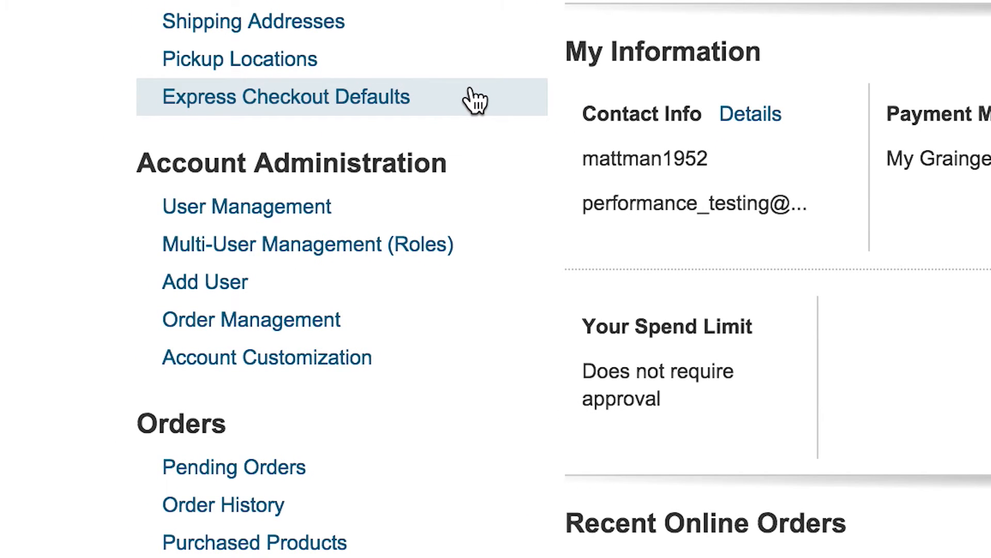
{"action": "mouse_move", "coordinate": [509, 101]}
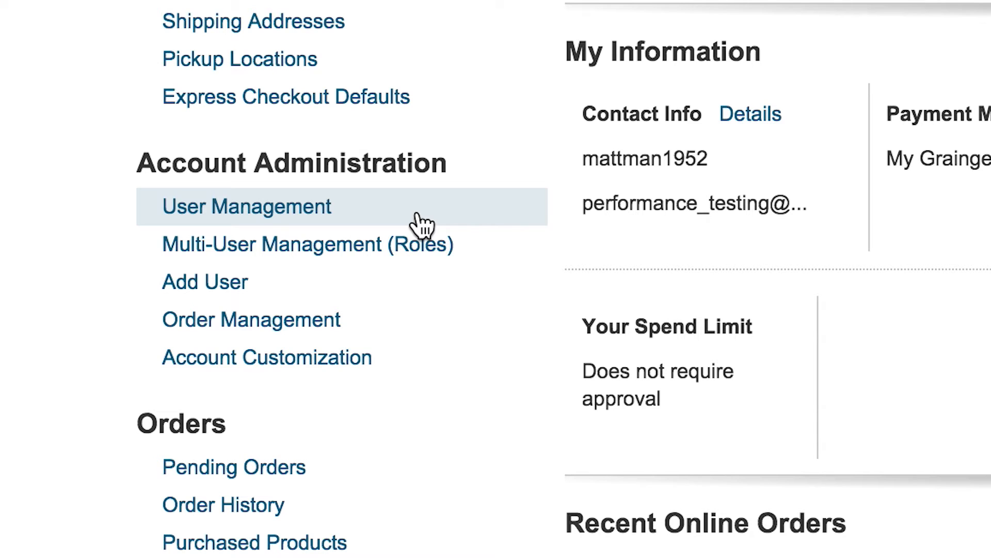
{"action": "mouse_move", "coordinate": [423, 245]}
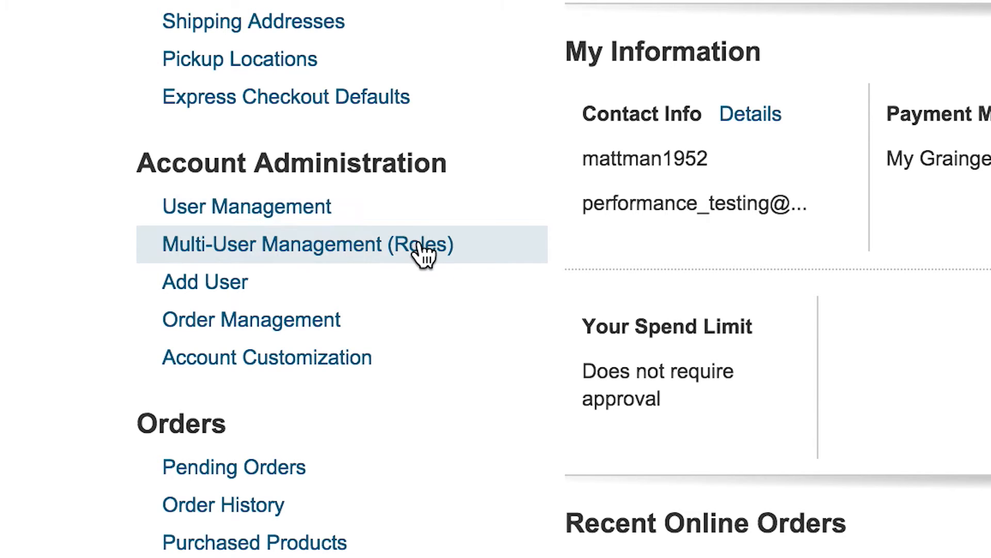
{"action": "mouse_move", "coordinate": [434, 310]}
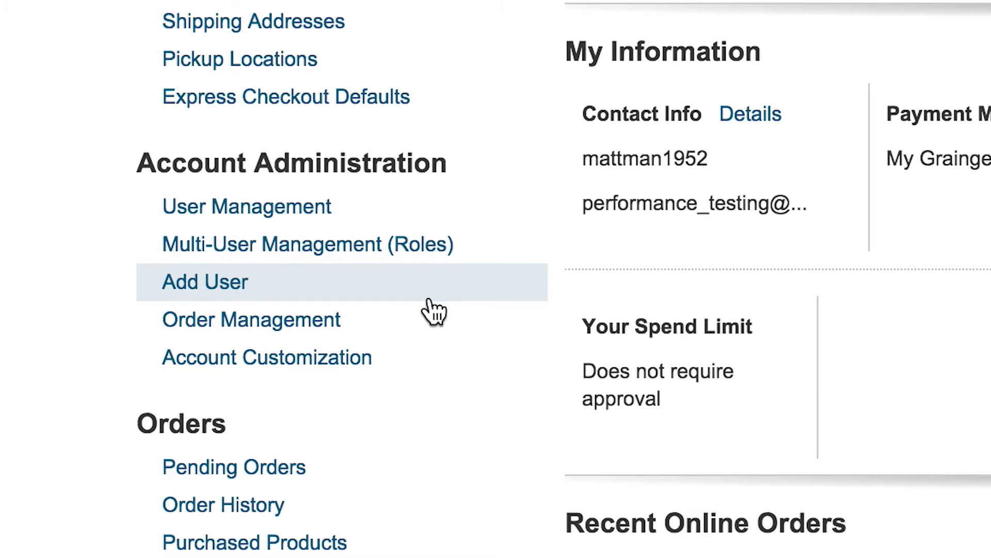
{"action": "mouse_move", "coordinate": [506, 332]}
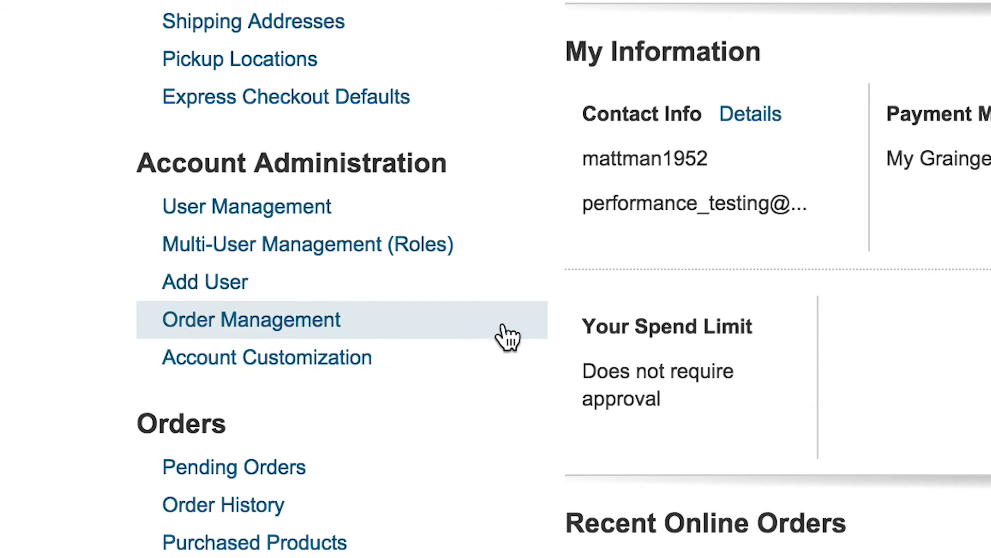
{"action": "mouse_move", "coordinate": [502, 187]}
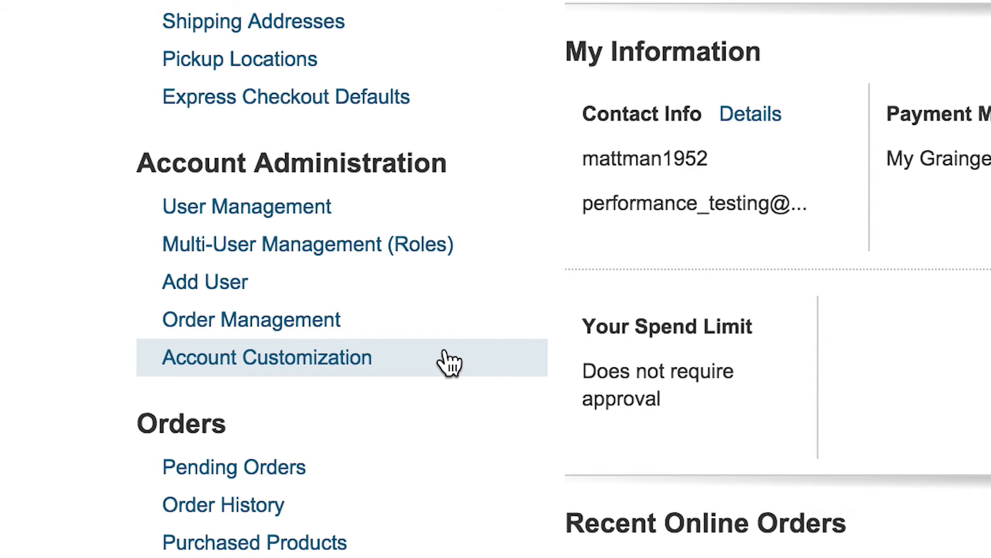
{"action": "scroll", "scroll_direction": "down", "scroll_amount": 3}
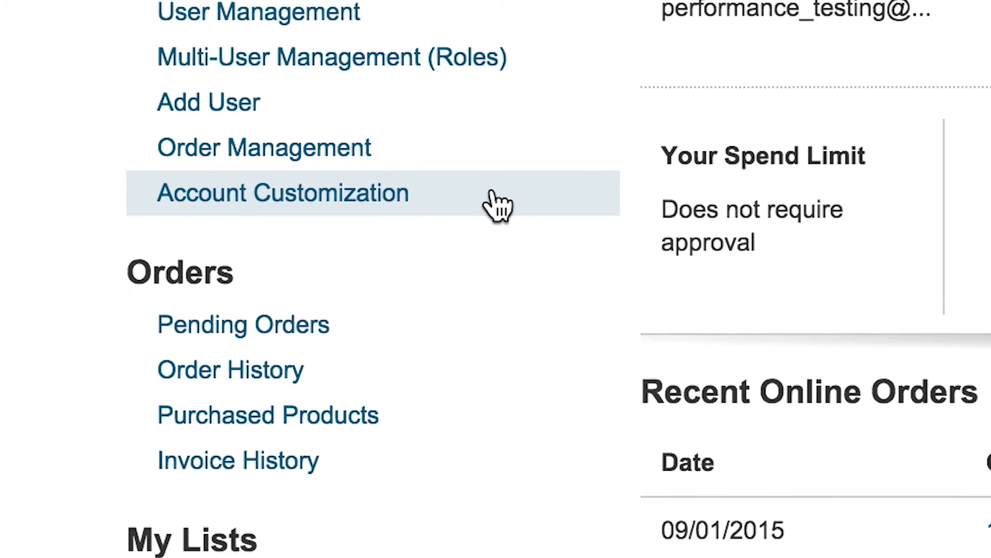
{"action": "scroll", "scroll_direction": "down", "scroll_amount": 3}
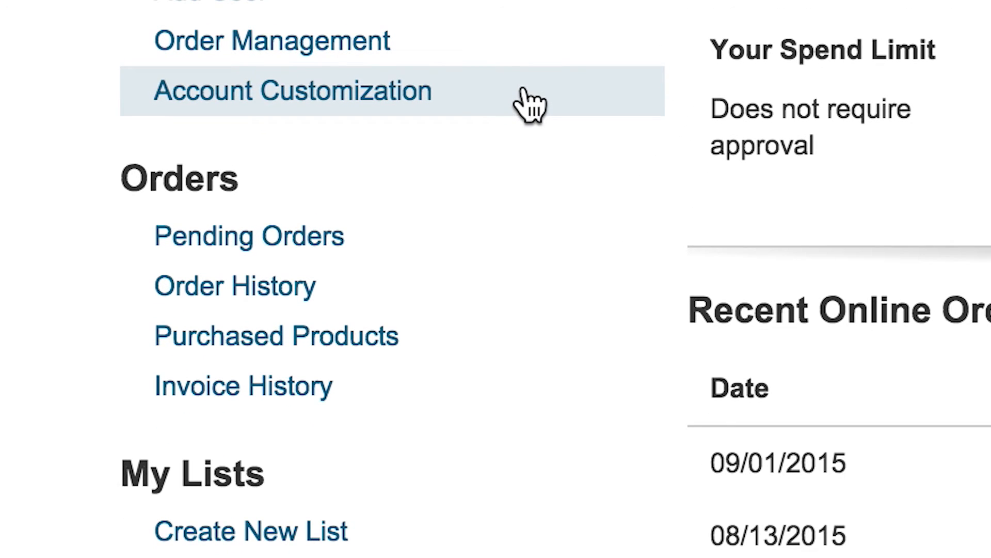
{"action": "mouse_move", "coordinate": [522, 243]}
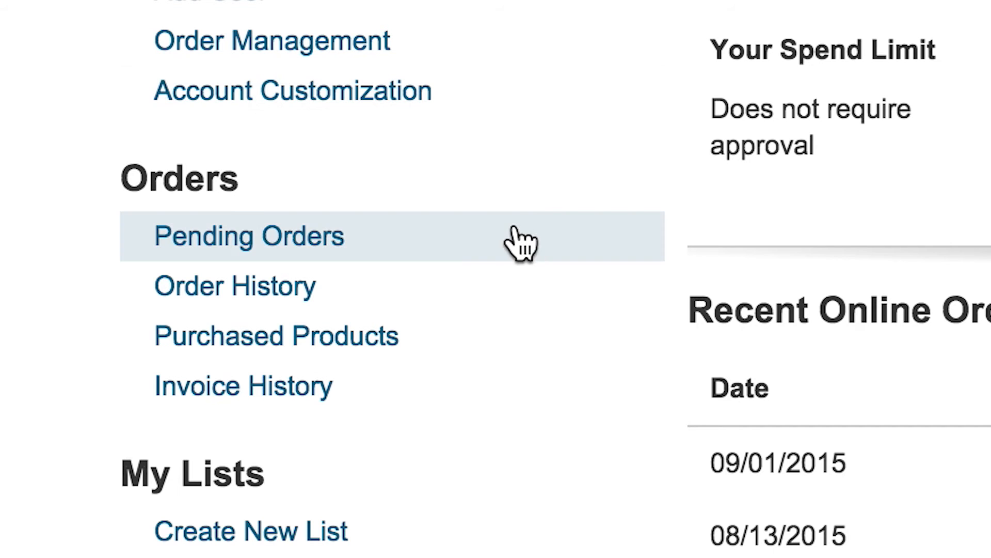
{"action": "mouse_move", "coordinate": [471, 286]}
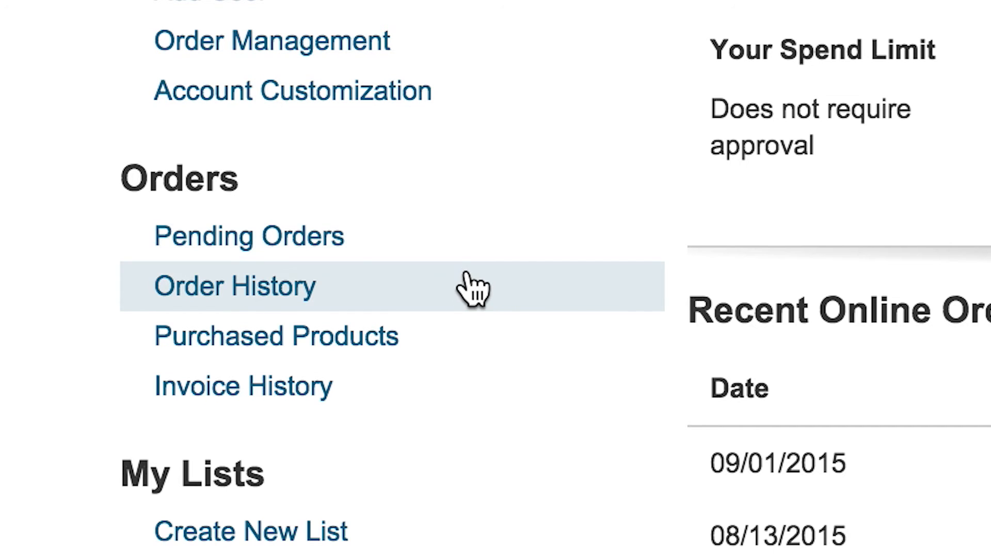
{"action": "scroll", "scroll_direction": "up", "scroll_amount": 3}
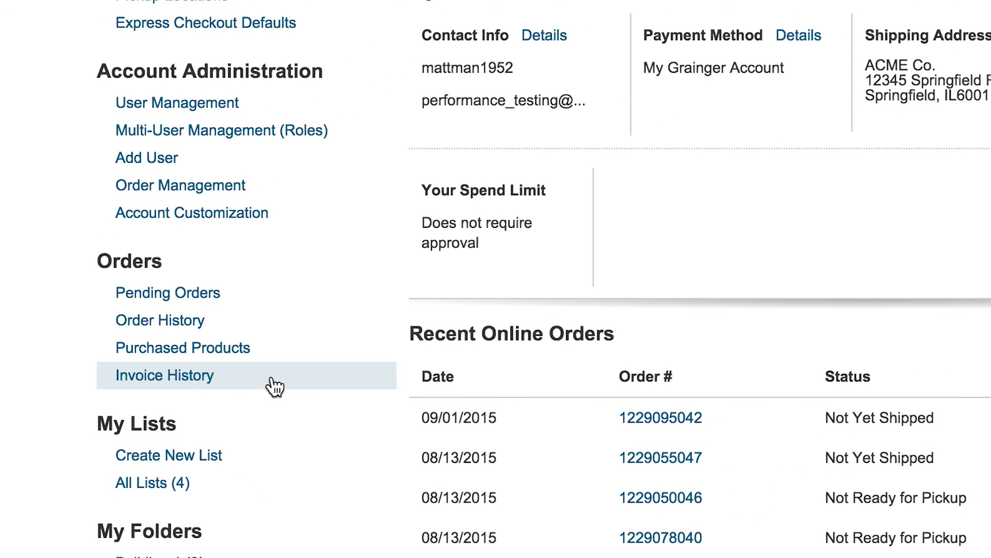
{"action": "scroll", "scroll_direction": "down", "scroll_amount": 3}
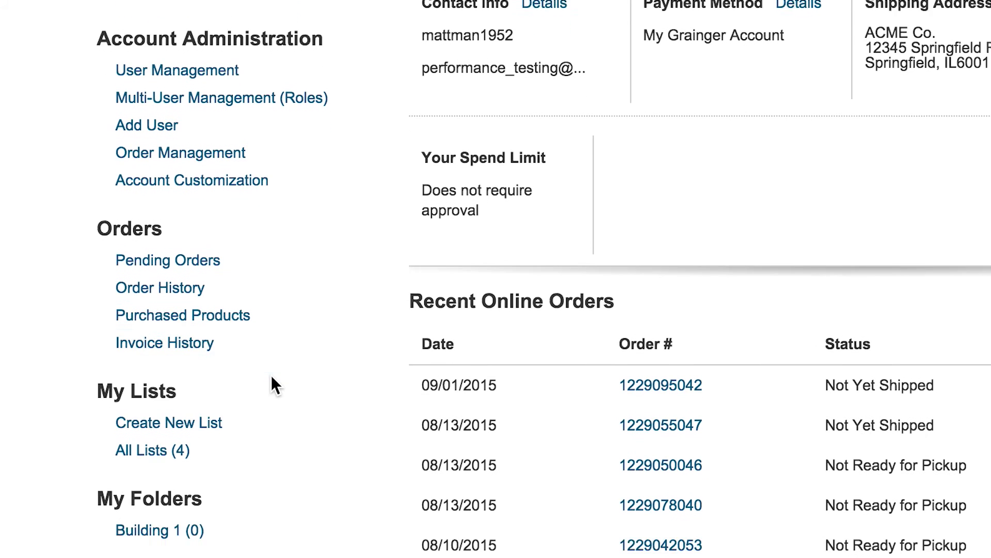
{"action": "scroll", "scroll_direction": "down", "scroll_amount": 3}
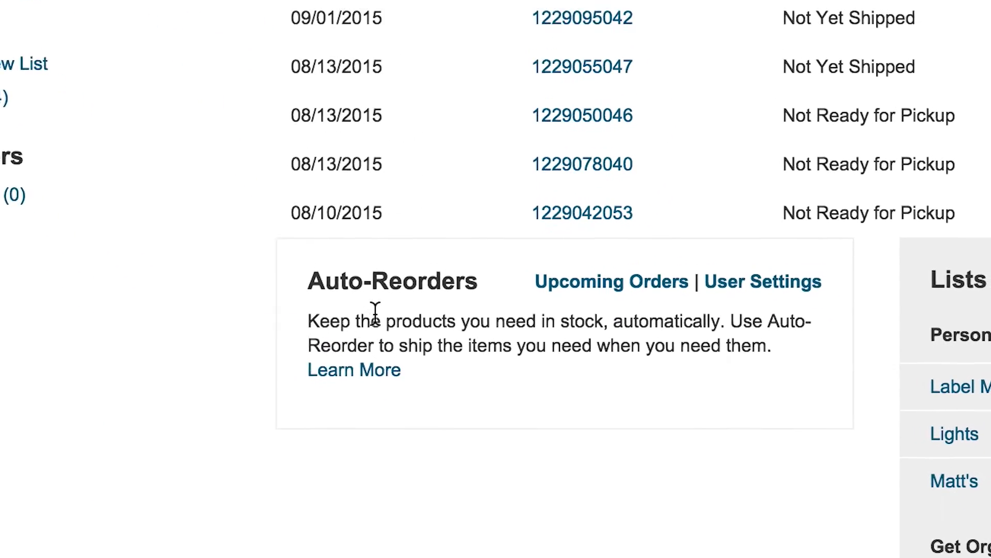
{"action": "scroll", "scroll_direction": "down", "scroll_amount": 3}
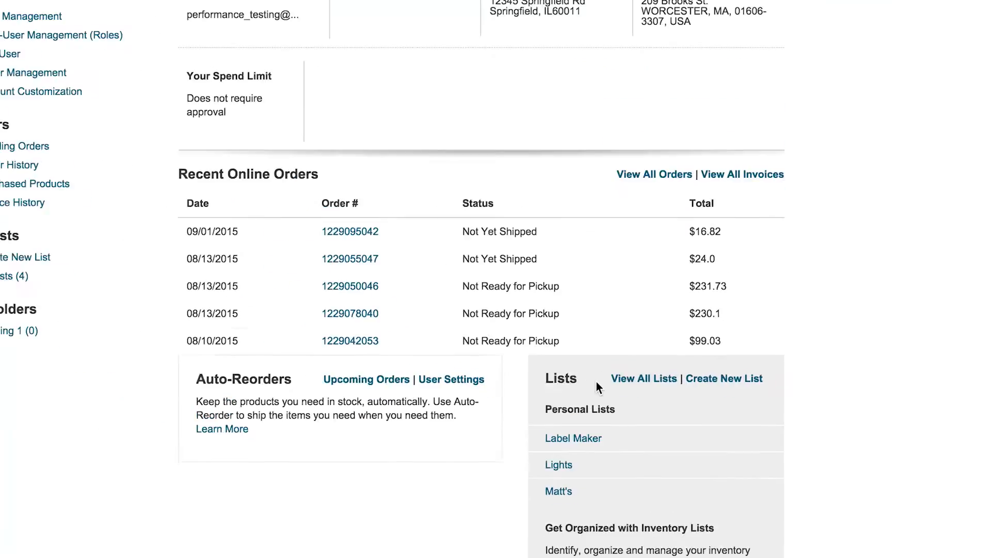
{"action": "scroll", "scroll_direction": "up", "scroll_amount": 3}
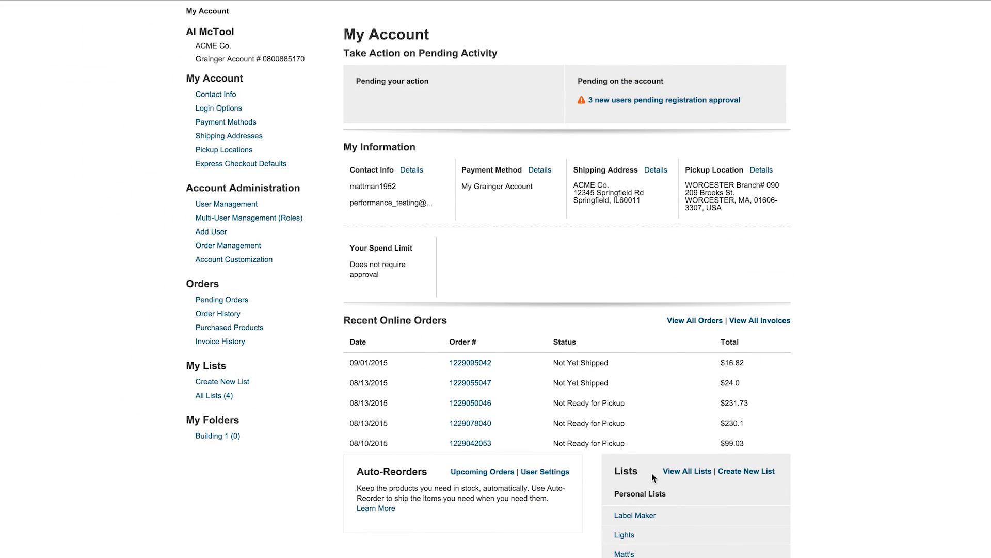
{"action": "scroll", "scroll_direction": "up", "scroll_amount": 3}
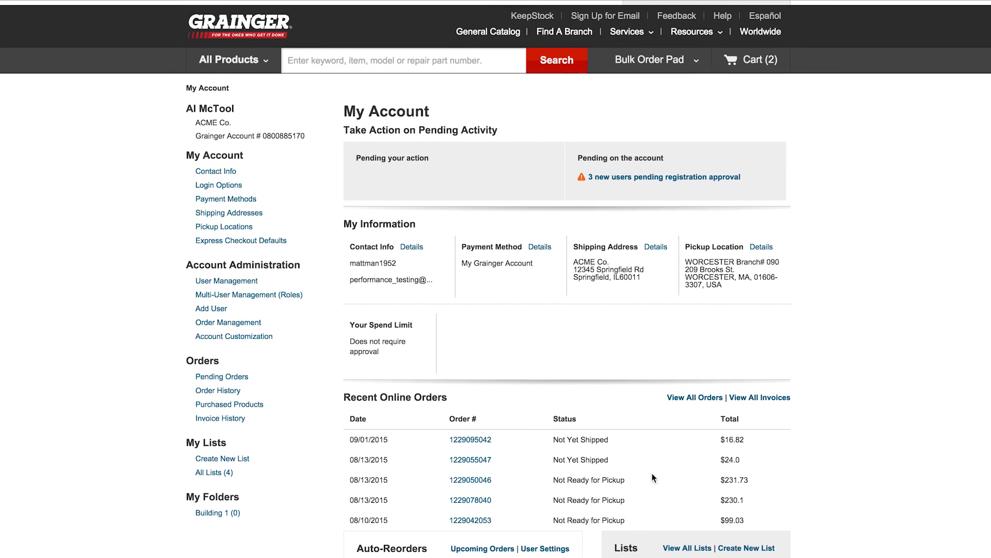